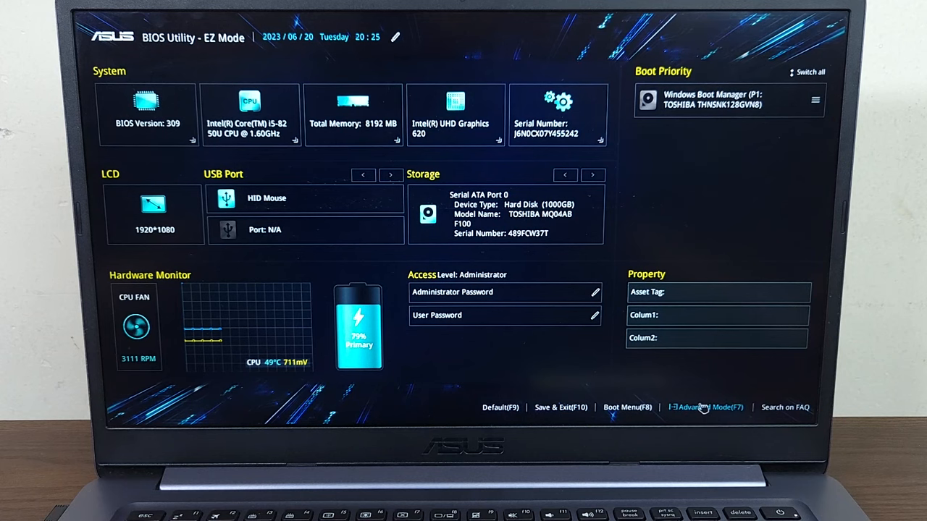
Step: Enter Advanced Mode and open the Secure Boot settings under Security
left_click(708, 406)
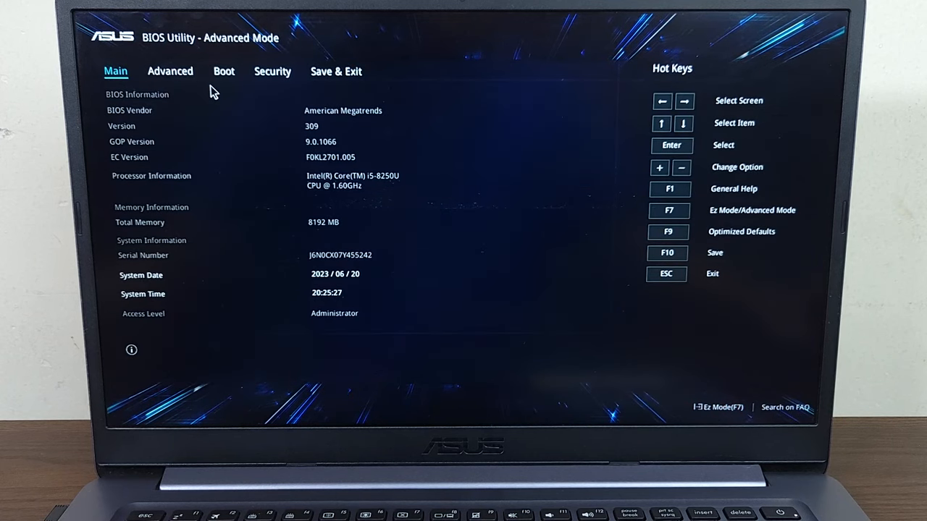
mouse_move(241, 87)
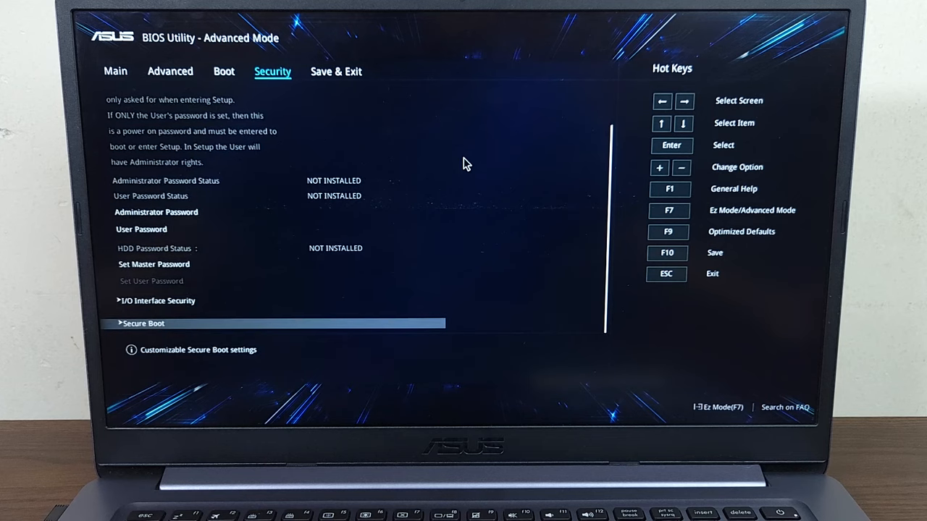
mouse_move(187, 329)
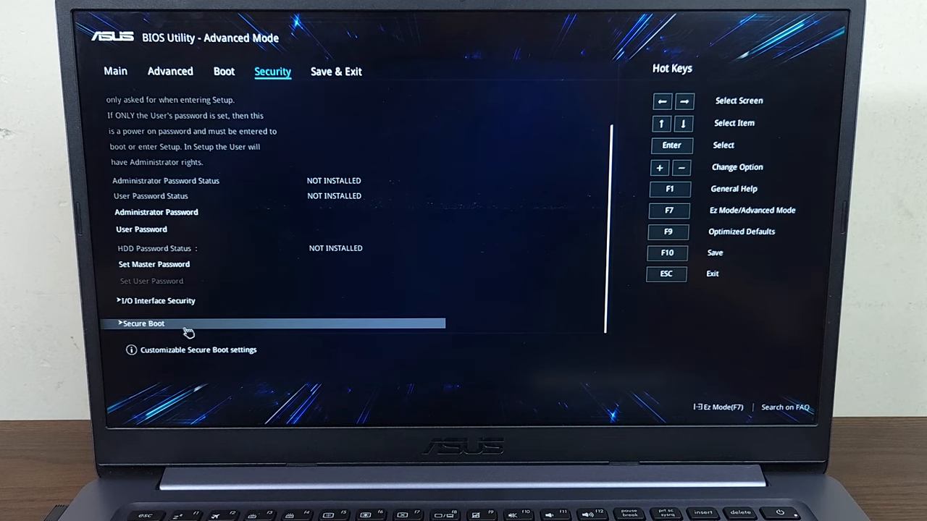
left_click(144, 324)
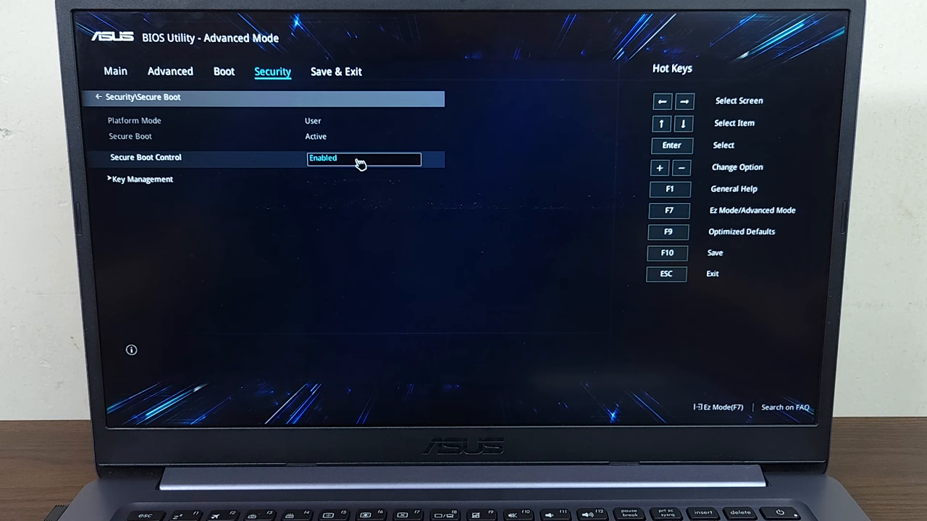
Step: Change Secure Boot Control from Enabled to Disabled
left_click(364, 158)
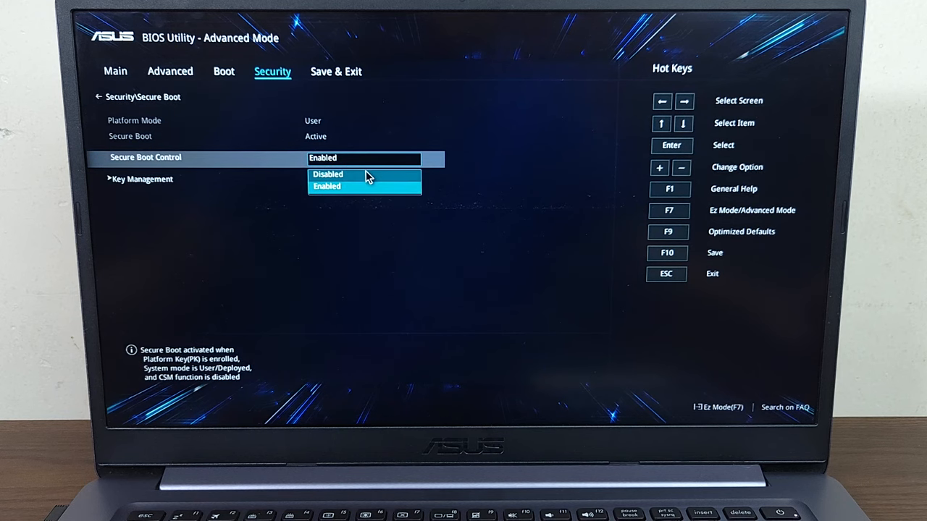
left_click(329, 174)
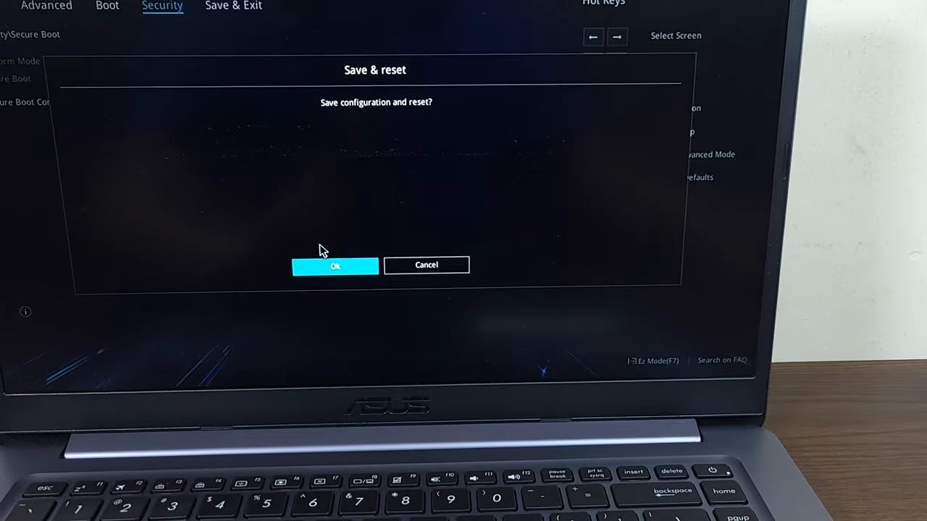
Step: Confirm Save & reset so the laptop reboots to the ASUS logo
left_click(335, 266)
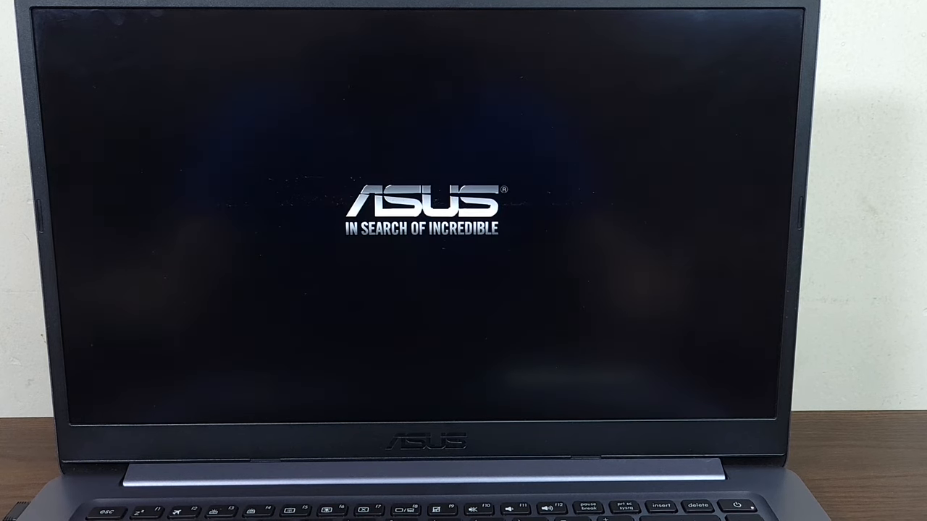